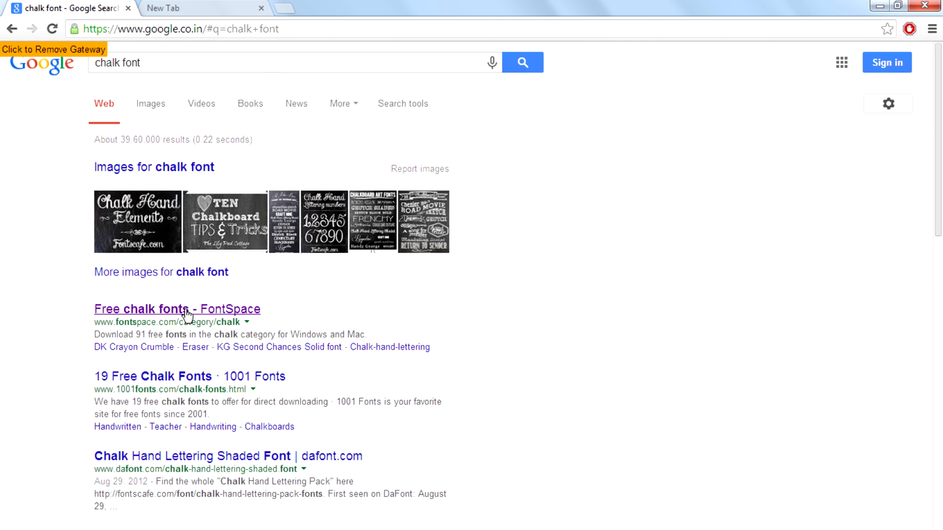
- Open the 'Free chalk fonts - FontSpace' result from the chalk font search
left_click(176, 308)
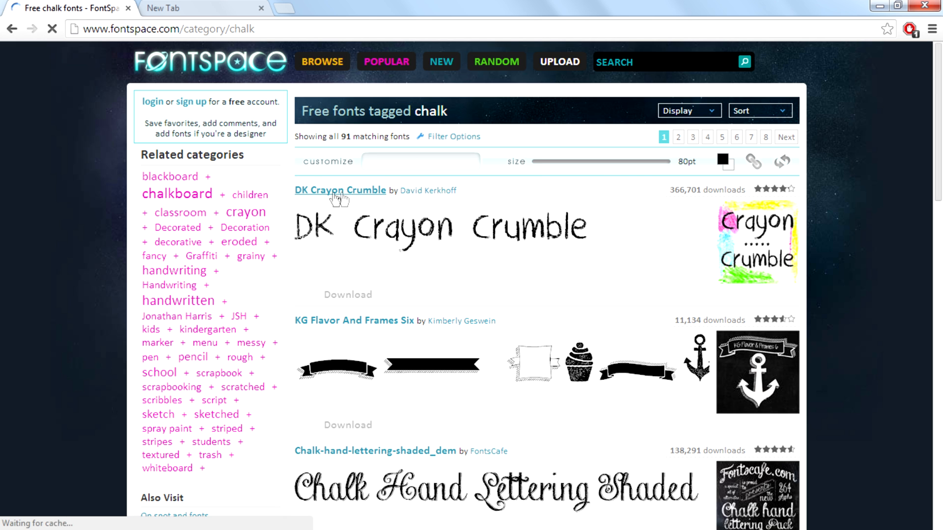
- Select the DK Crayon Crumble font and scroll to its download option
left_click(667, 62)
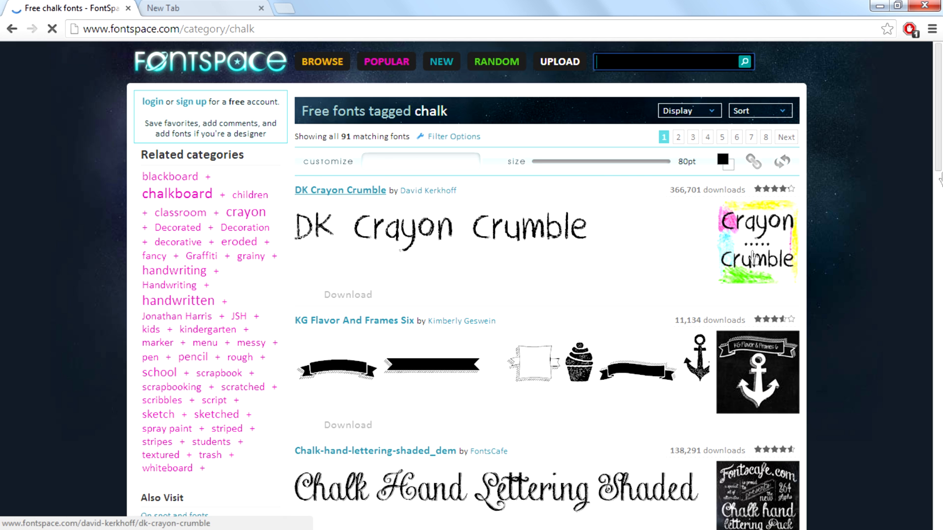
scroll("down", 3)
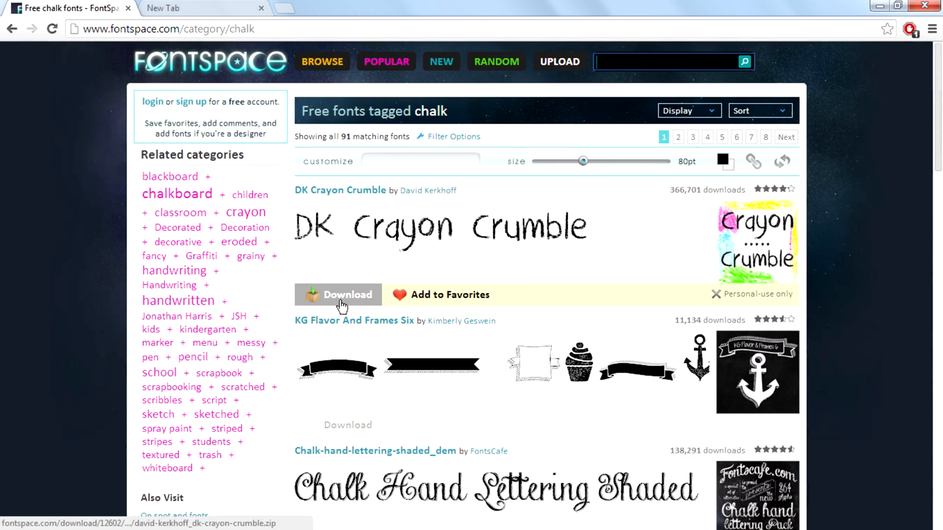
mouse_move(337, 295)
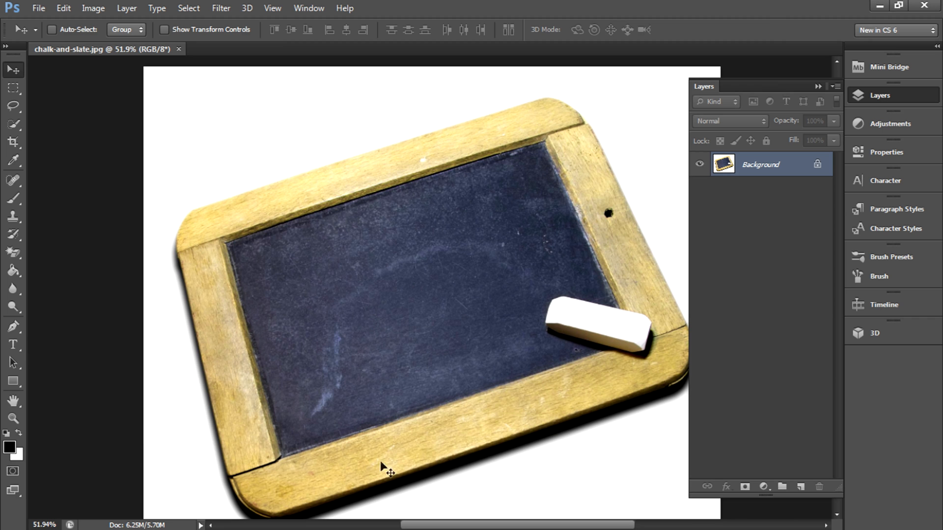
- Type 'chalkeeee effect' on two lines in DK Crayon Crumble with leading 226
left_click(14, 345)
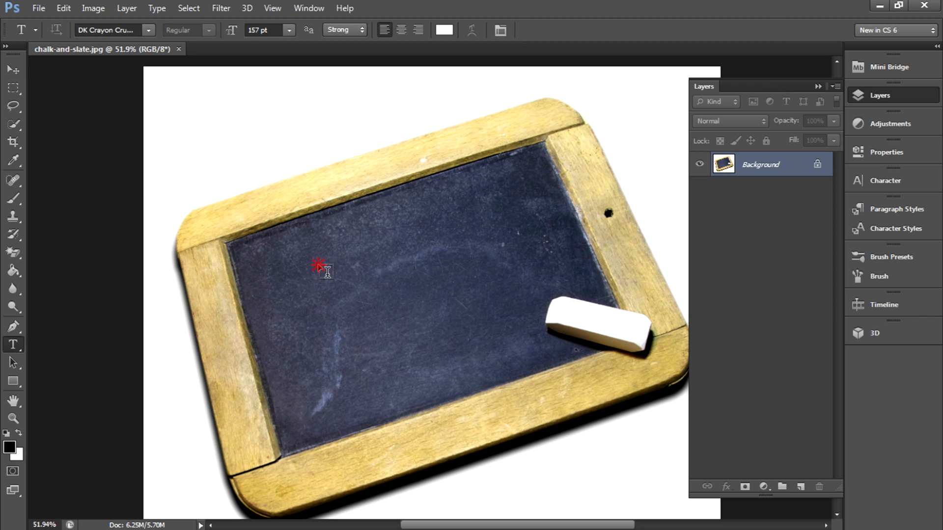
left_click(318, 265)
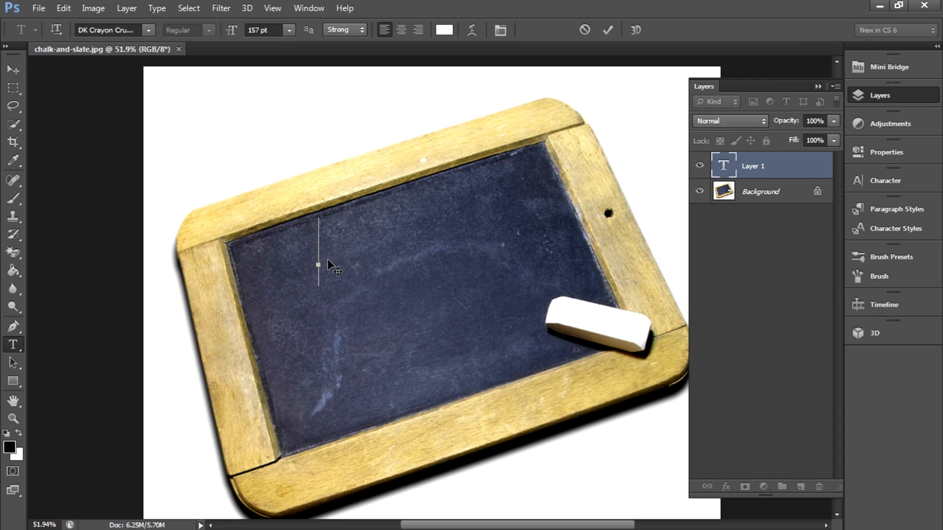
left_click(406, 258)
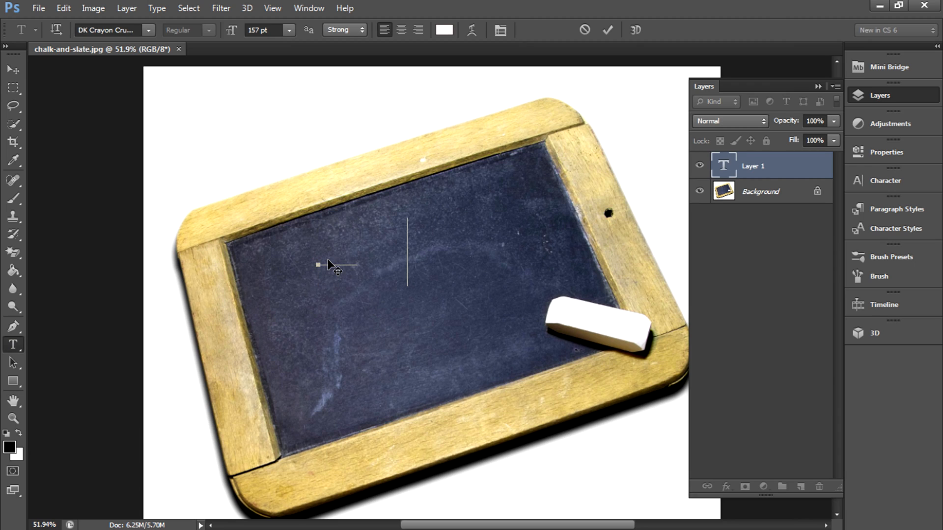
type("chalkeeee")
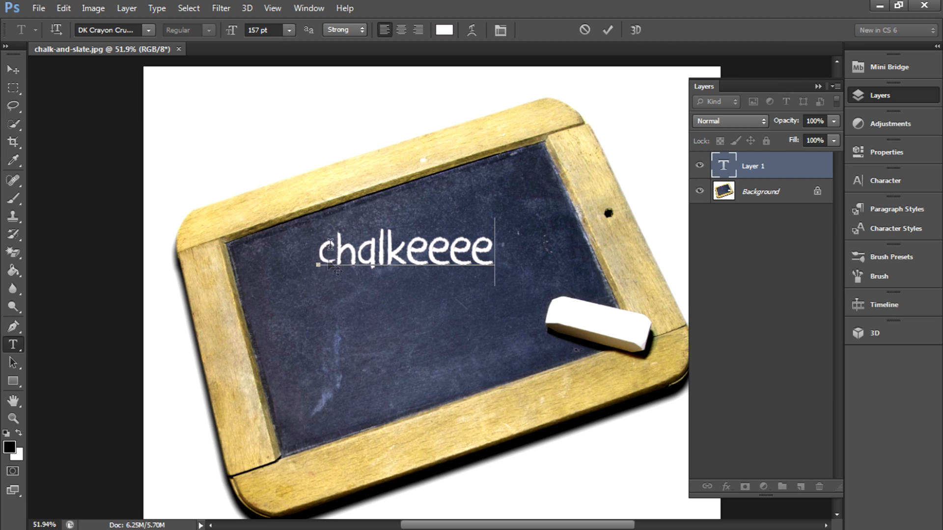
type("e")
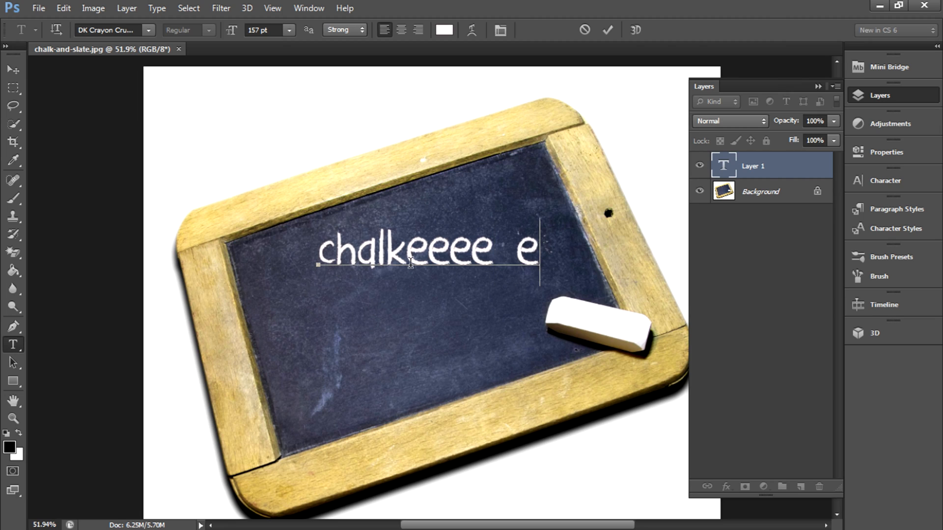
type("effect")
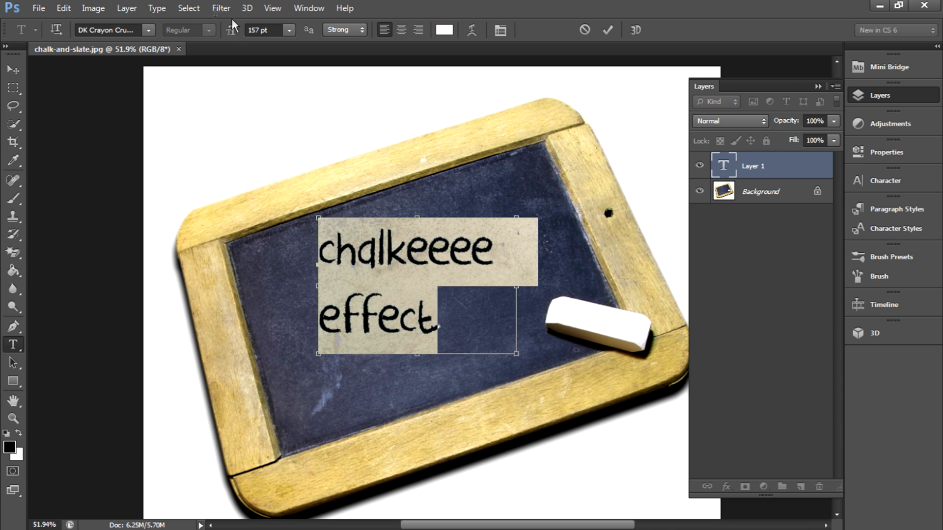
type("226")
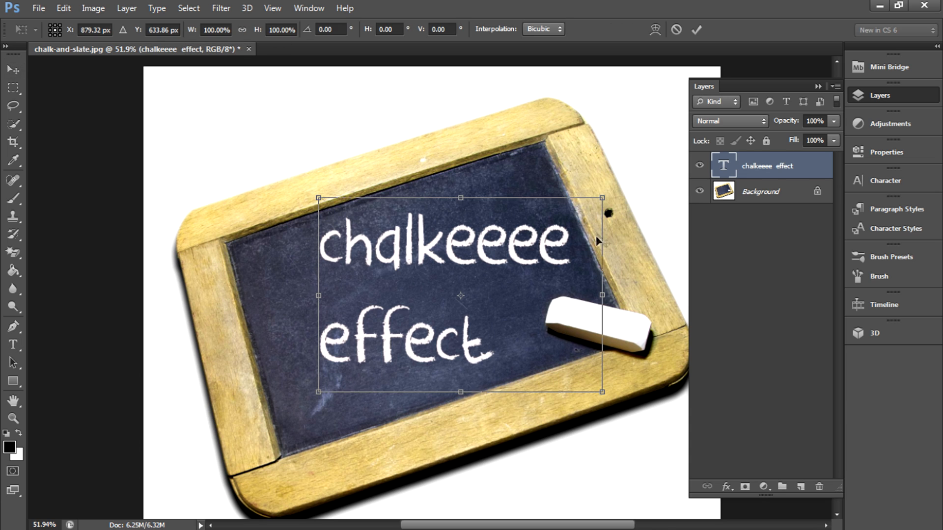
- Rotate the text to match the slate's tilt and commit the transform
left_click_drag(601, 197, 586, 163)
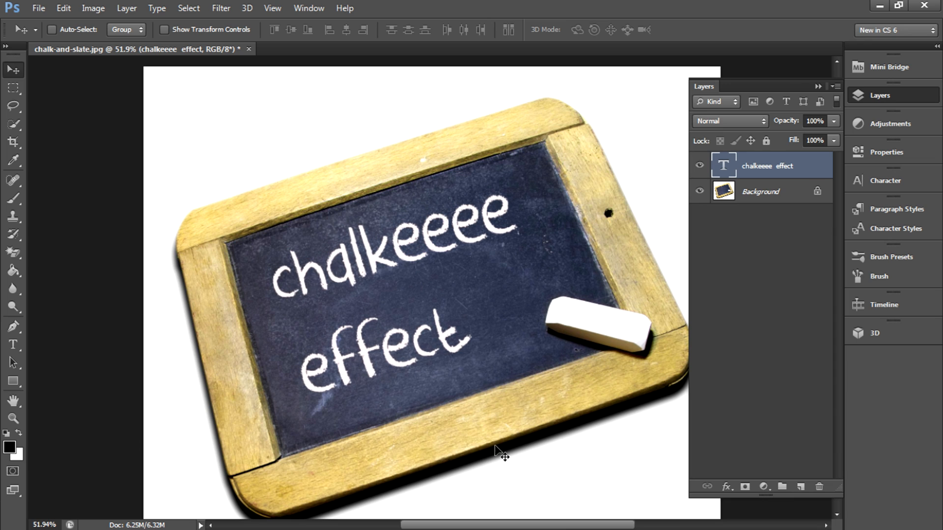
left_click(13, 419)
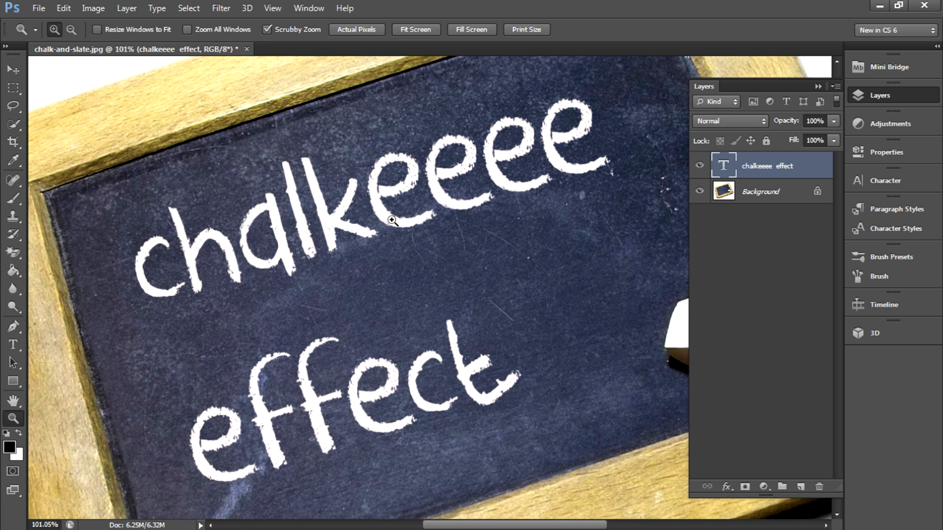
mouse_move(391, 220)
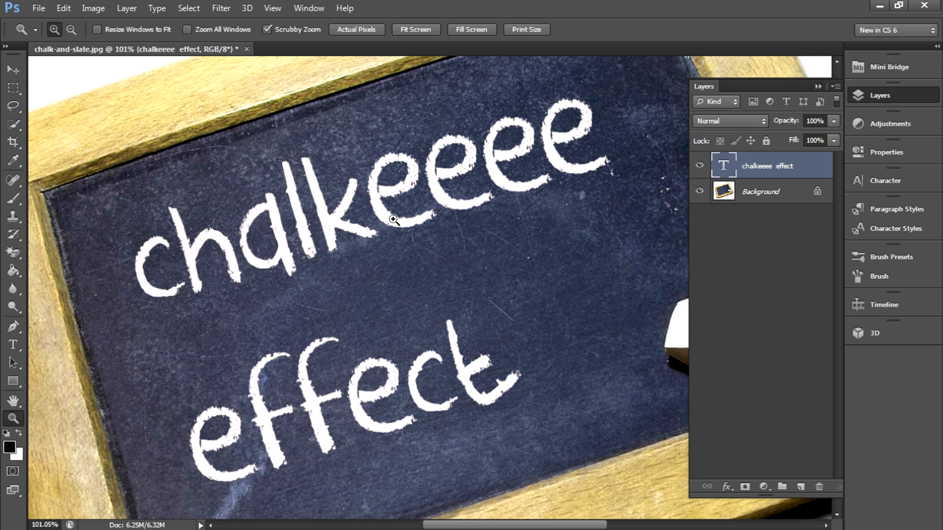
- Duplicate the text layer to create 'chalkeeee effect copy'
right_click(771, 166)
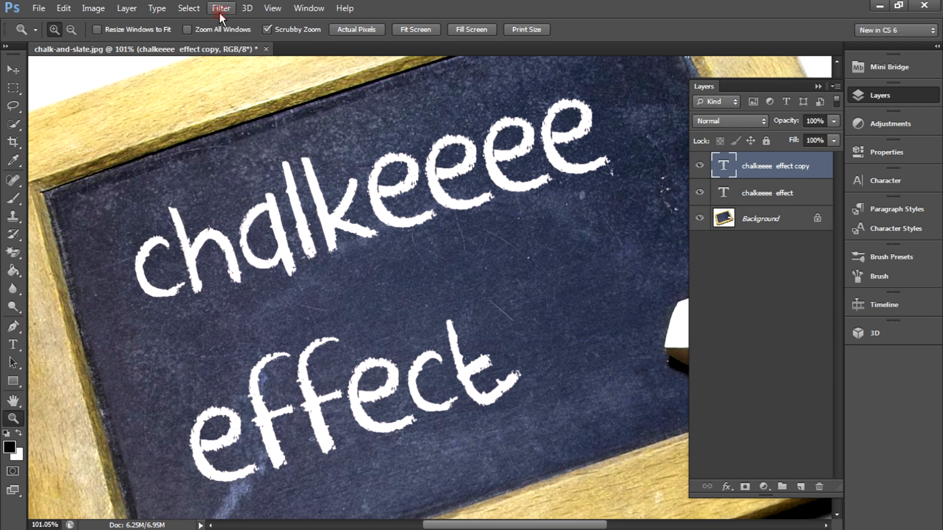
- Rasterize the text copy and apply the Render > Fibers filter
left_click(221, 8)
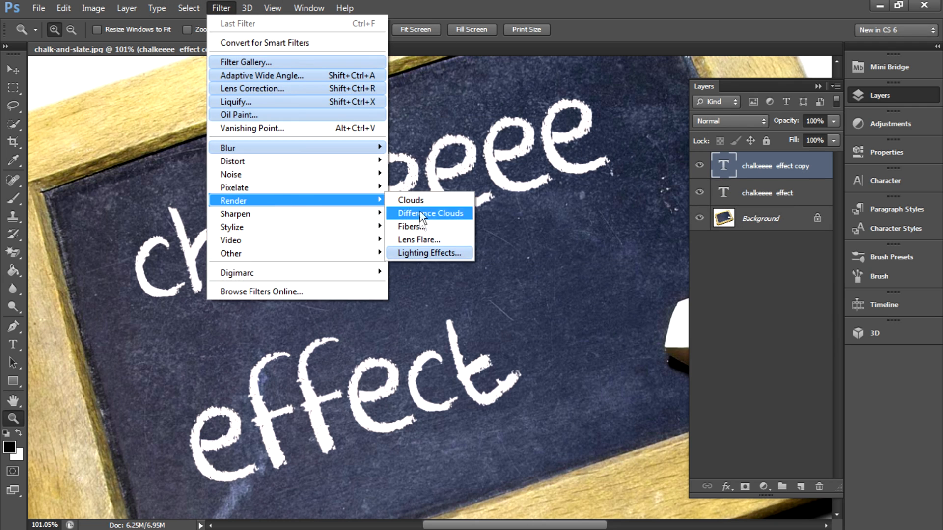
left_click(429, 213)
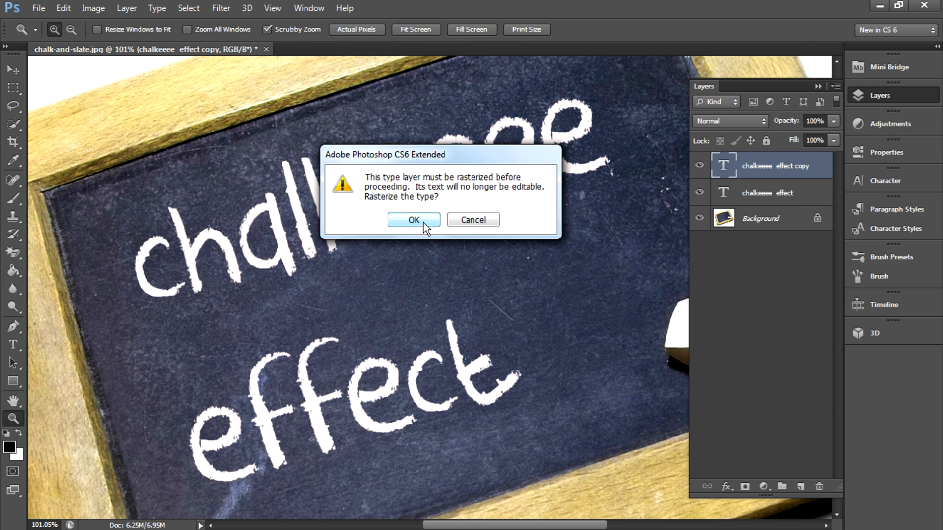
left_click(413, 220)
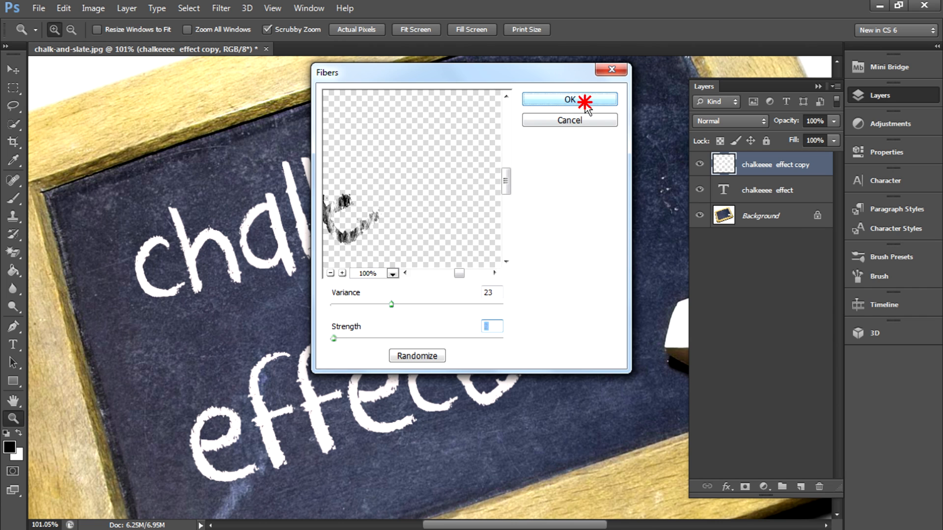
left_click(568, 100)
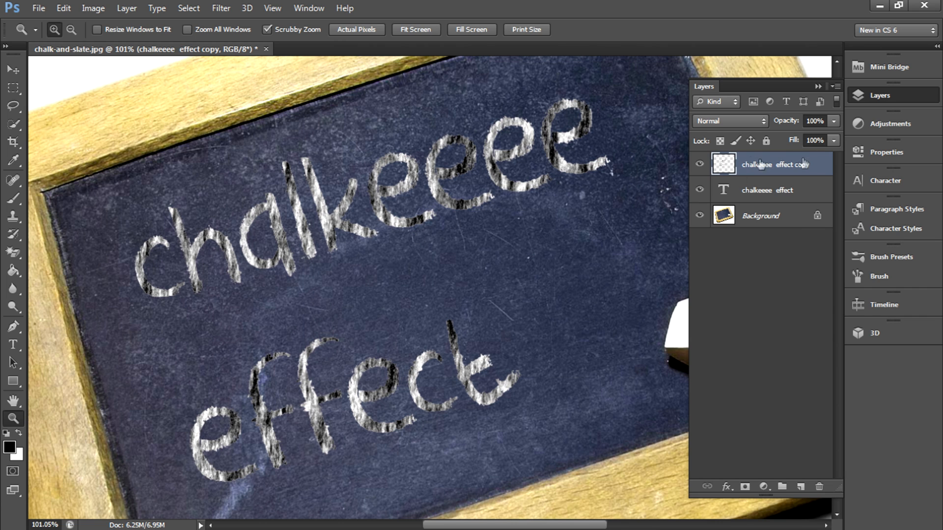
left_click(93, 8)
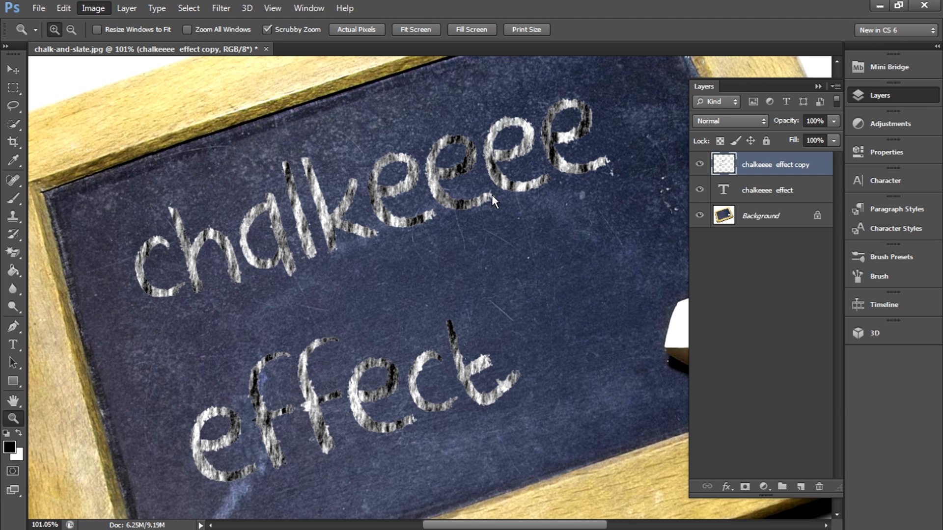
- Lift the Curves to brighten the fibers-textured text copy
left_click(94, 8)
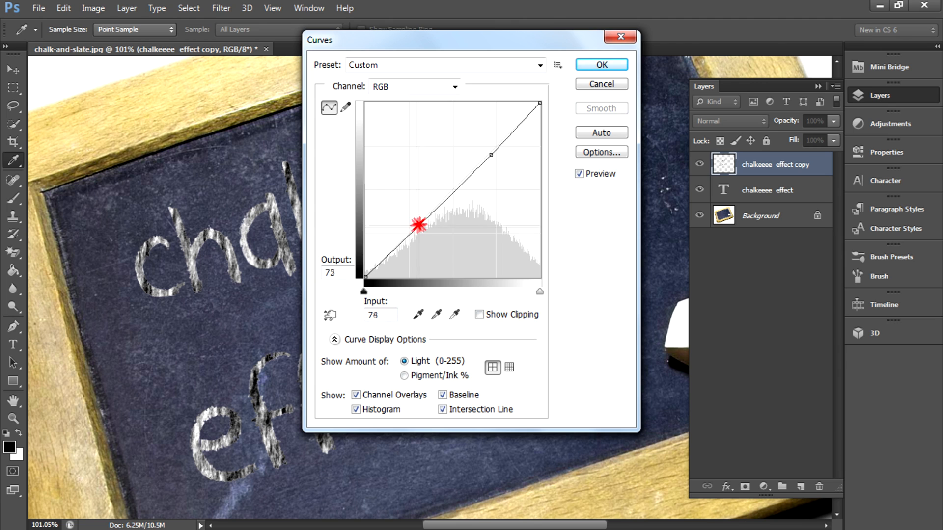
left_click_drag(418, 226, 491, 155)
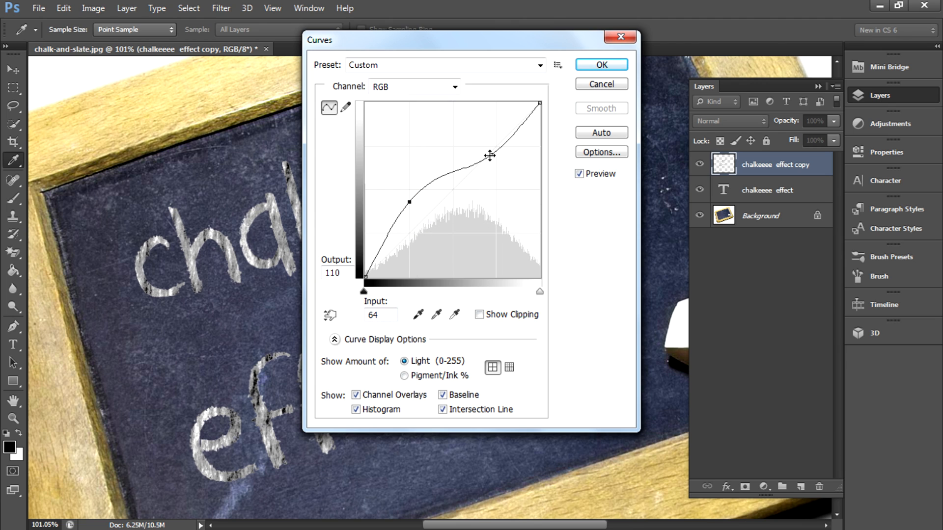
left_click_drag(490, 155, 480, 134)
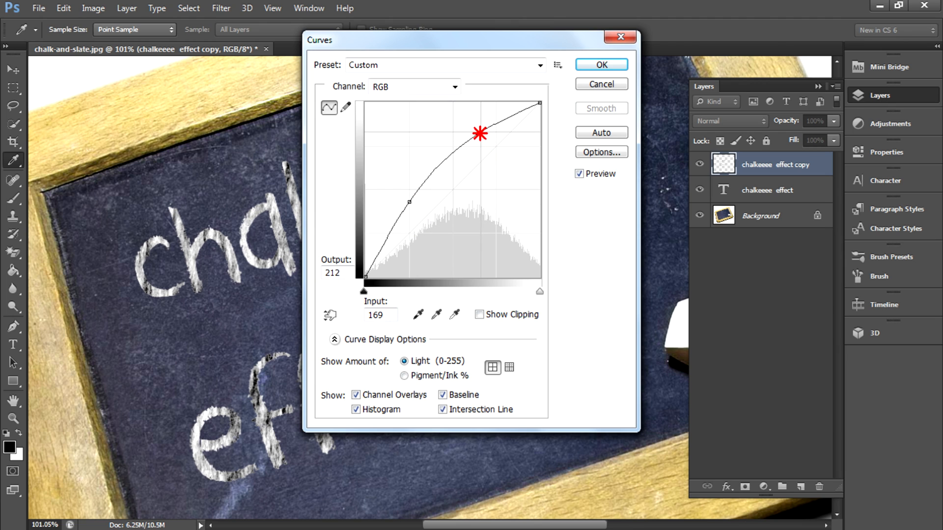
left_click_drag(480, 134, 407, 198)
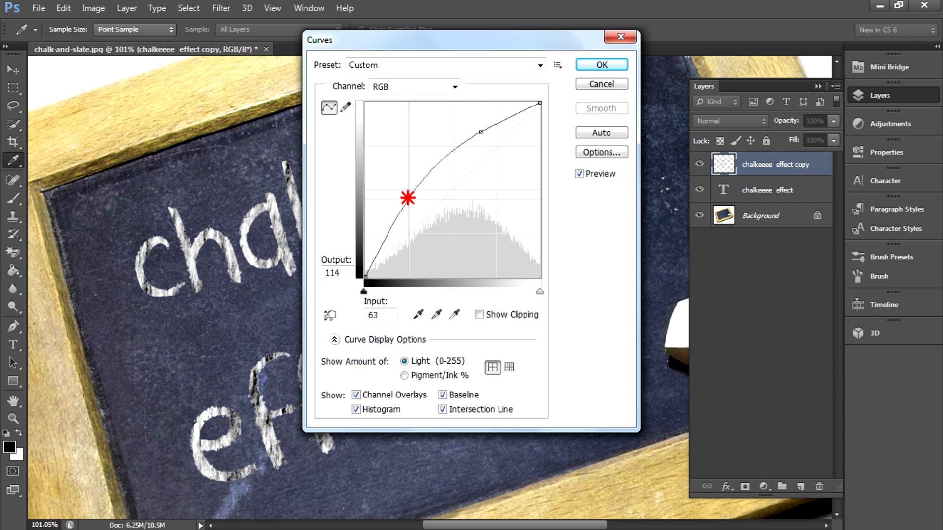
left_click_drag(408, 198, 402, 191)
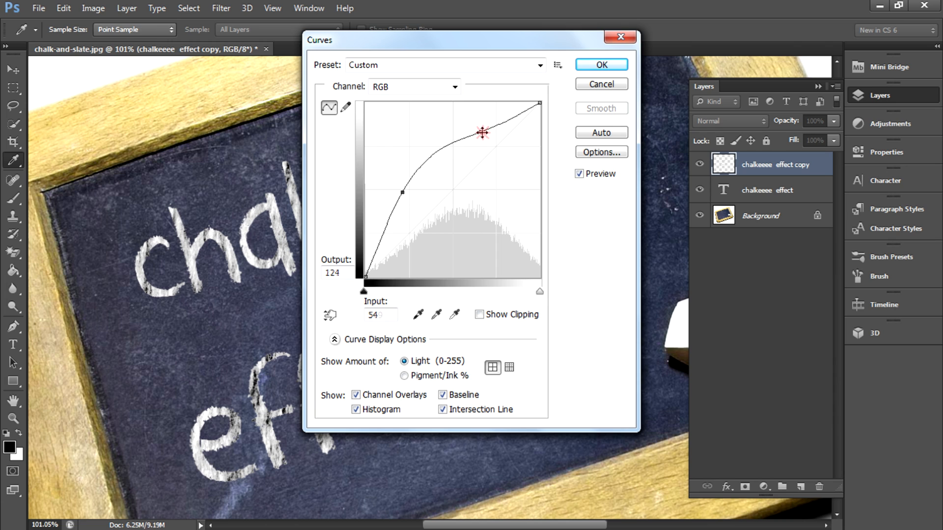
left_click_drag(481, 132, 481, 125)
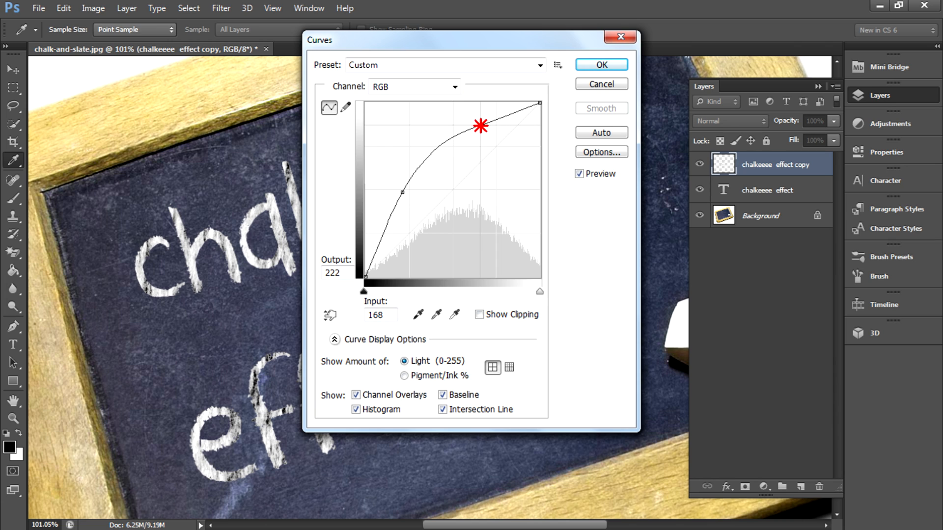
left_click_drag(480, 126, 396, 188)
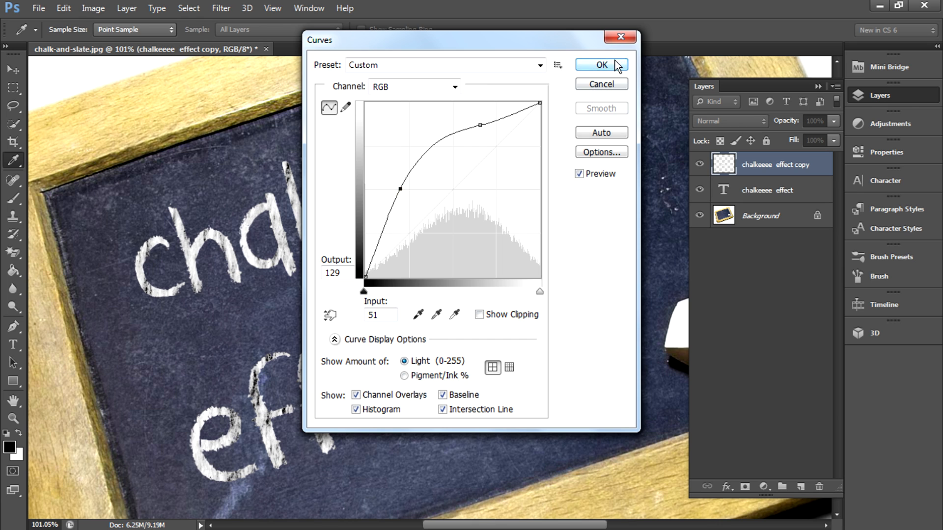
left_click(599, 65)
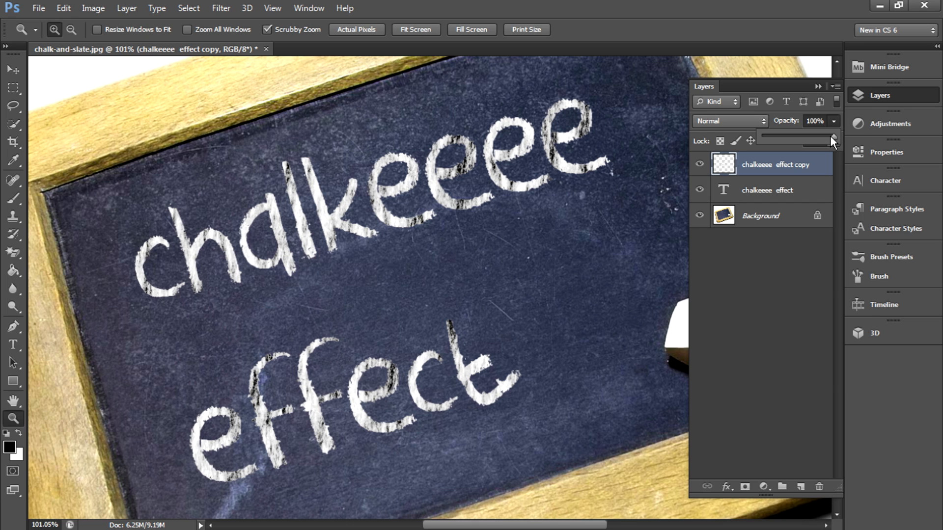
mouse_move(832, 144)
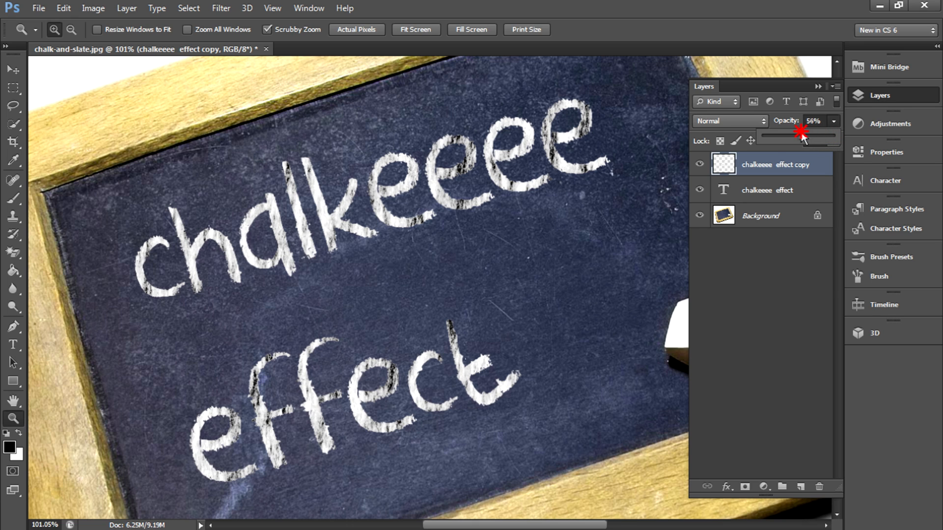
- Set the text copy layer's opacity to 26%
left_click_drag(802, 137, 777, 137)
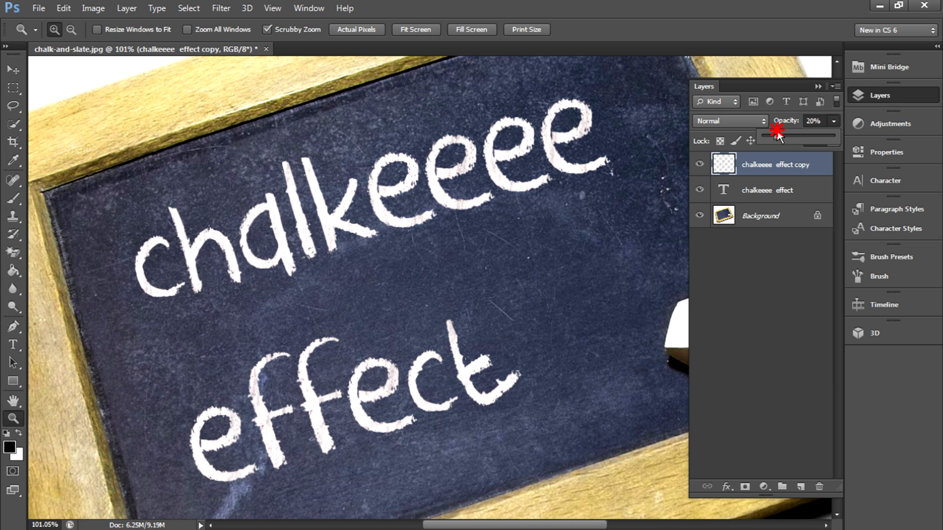
left_click_drag(779, 131, 793, 132)
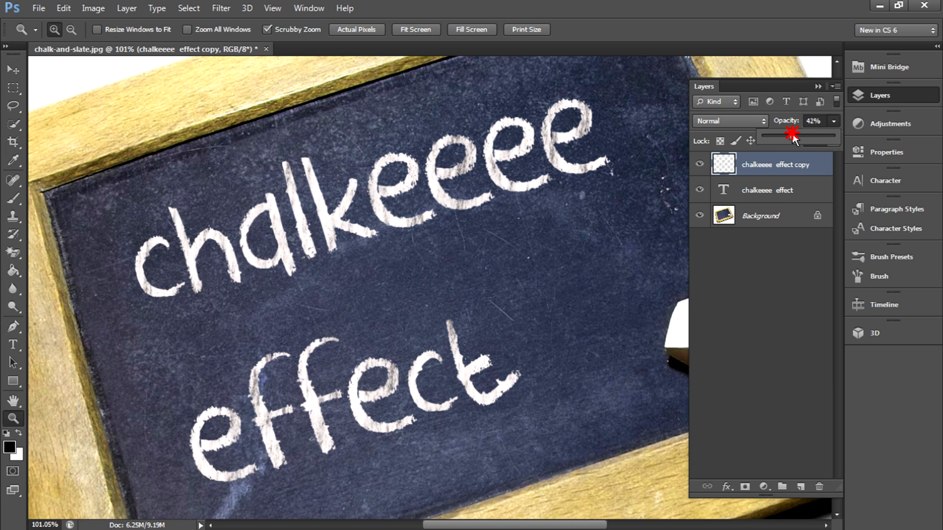
left_click_drag(792, 130, 781, 130)
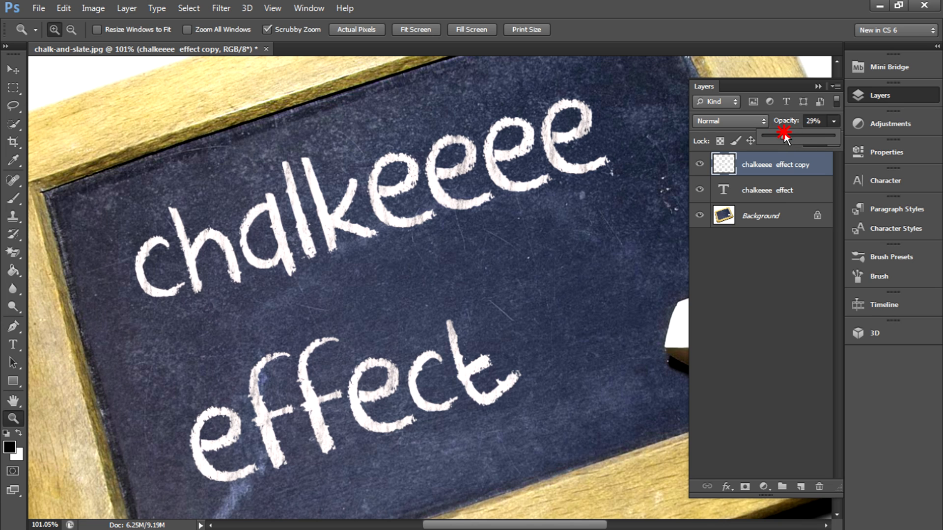
left_click_drag(785, 131, 782, 131)
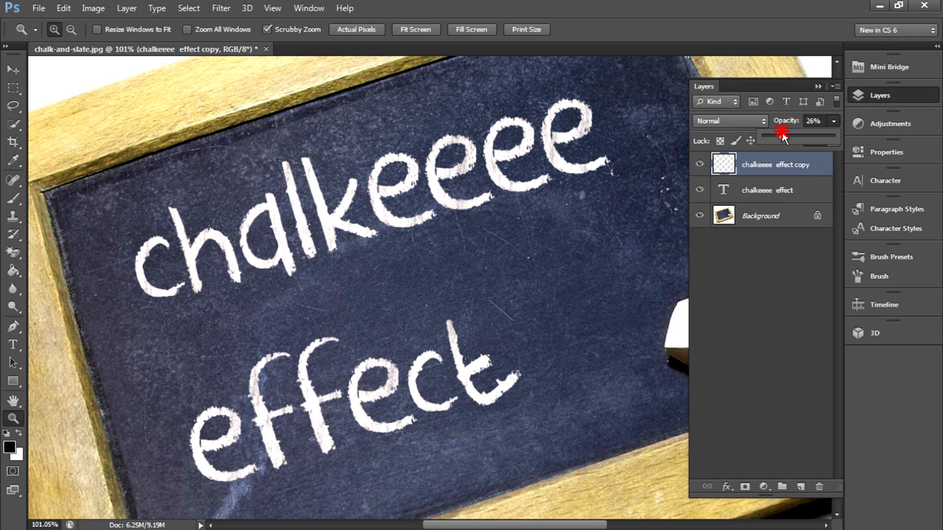